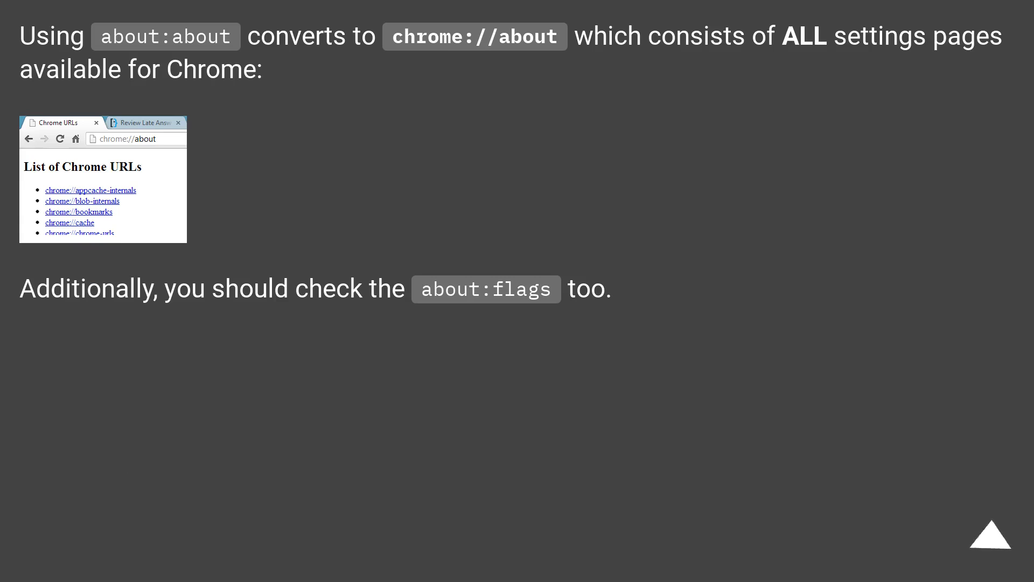
click(990, 541)
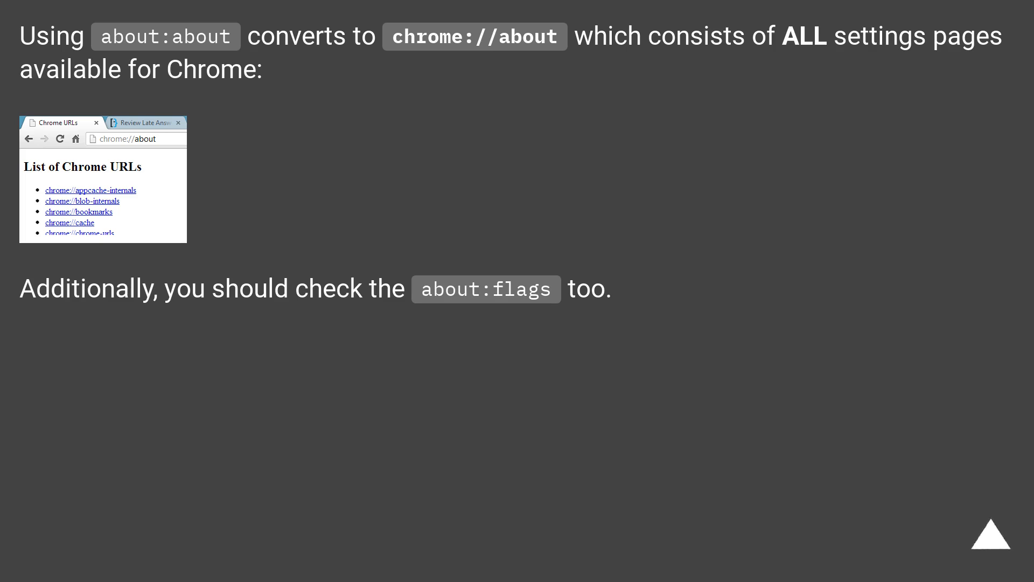
click(991, 539)
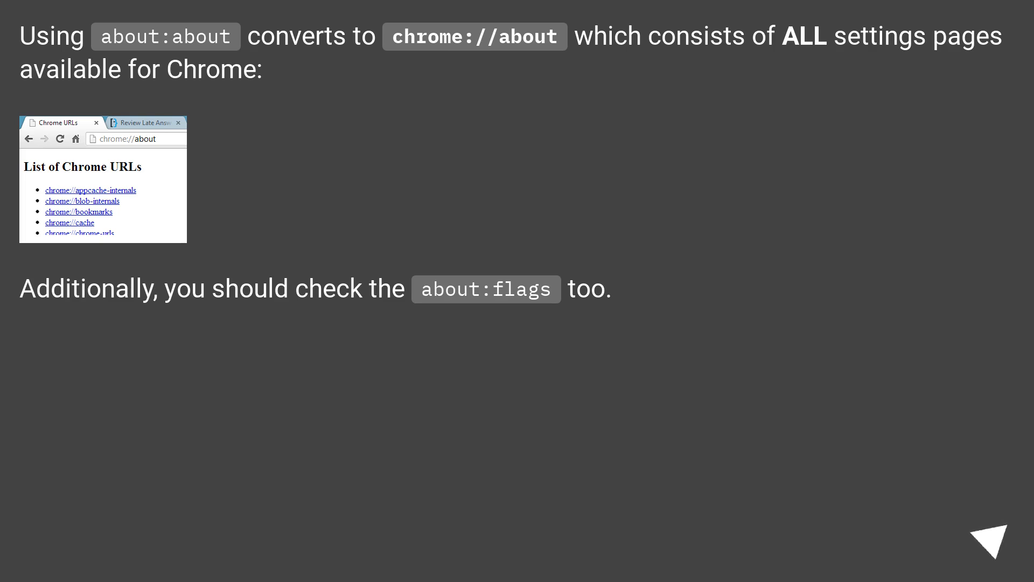